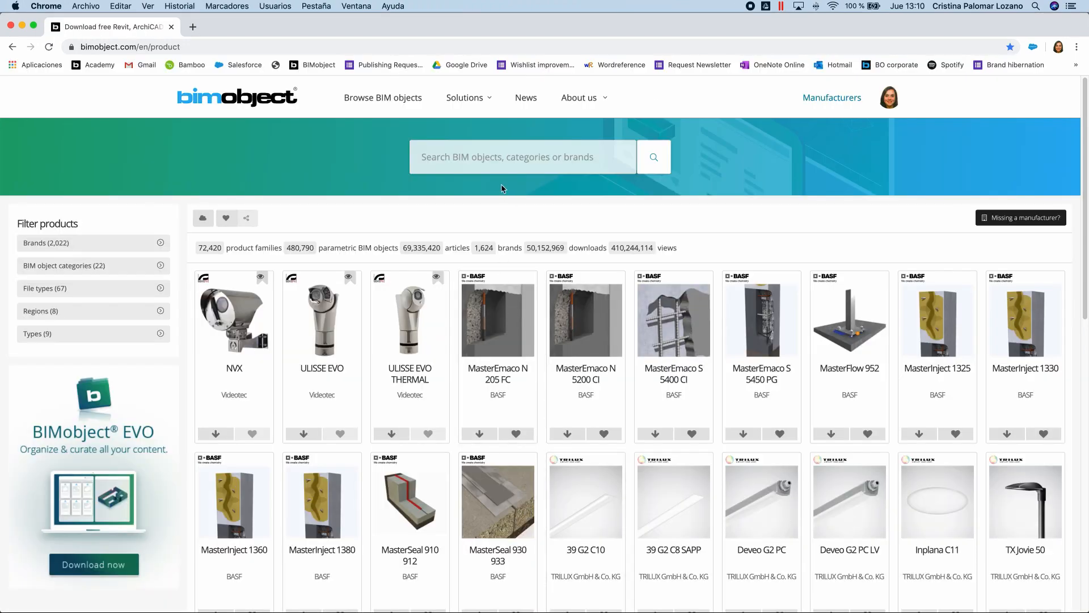
Search BIMobject for 'Comenza' and filter the catalogue to the Comenza brand.
type("Comenza")
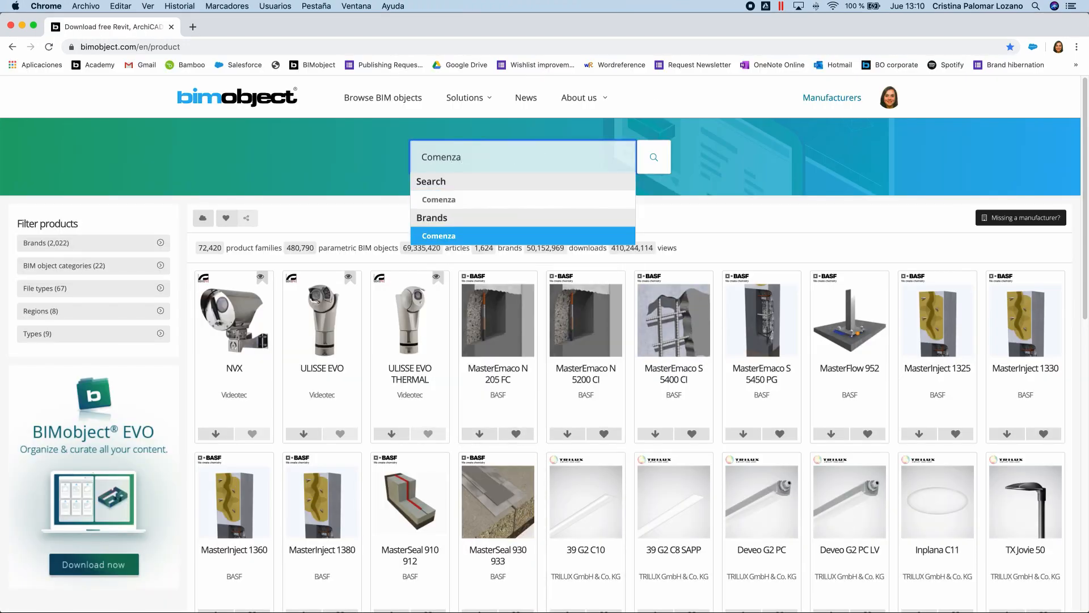
left_click(438, 235)
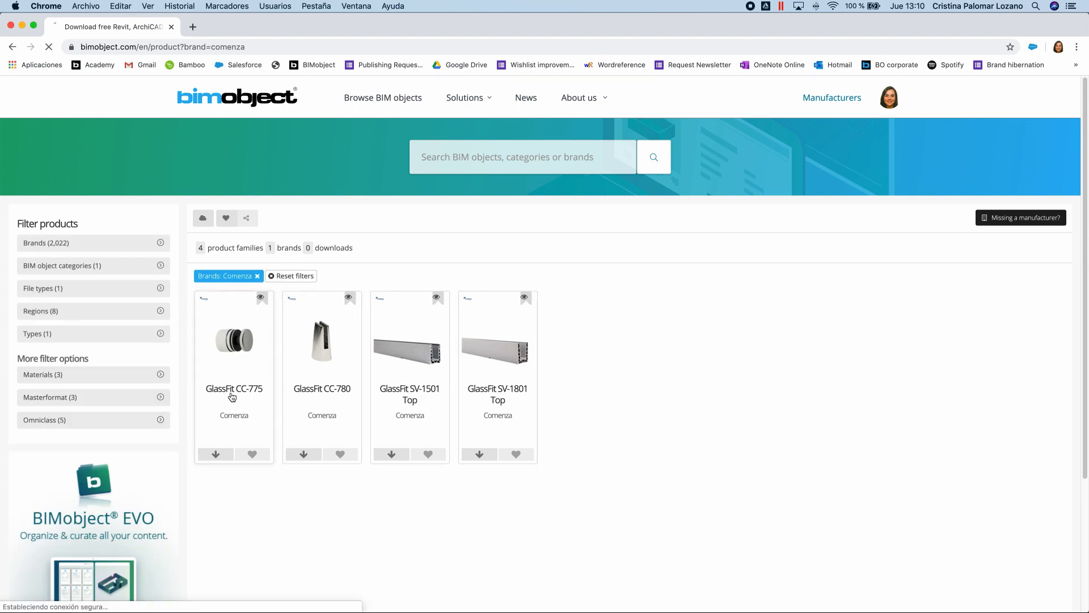
Open the GlassFit CC-775 product page and browse its product images.
left_click(233, 341)
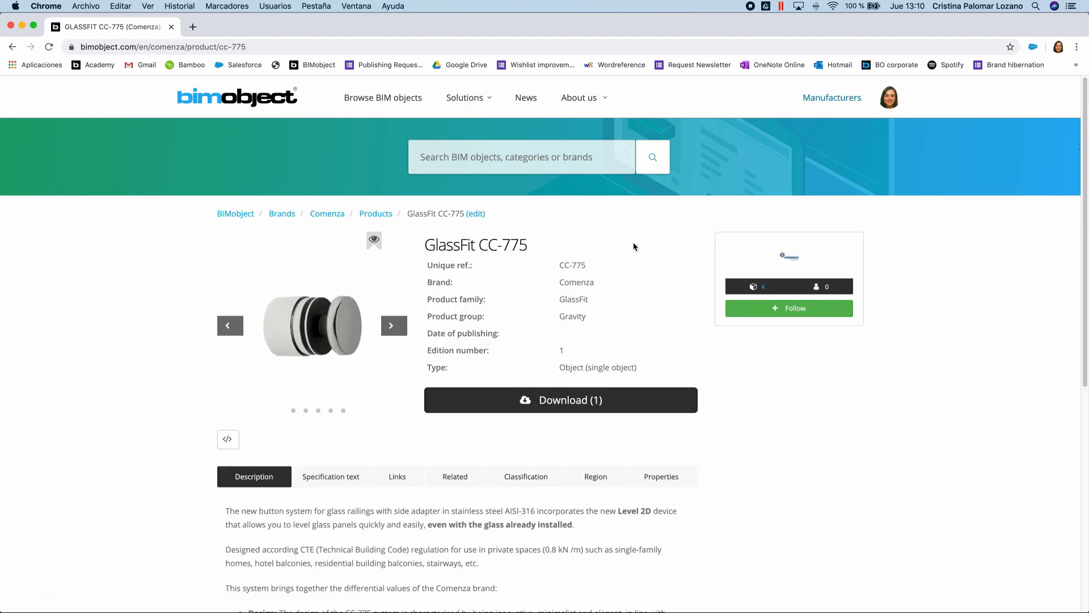
left_click(394, 326)
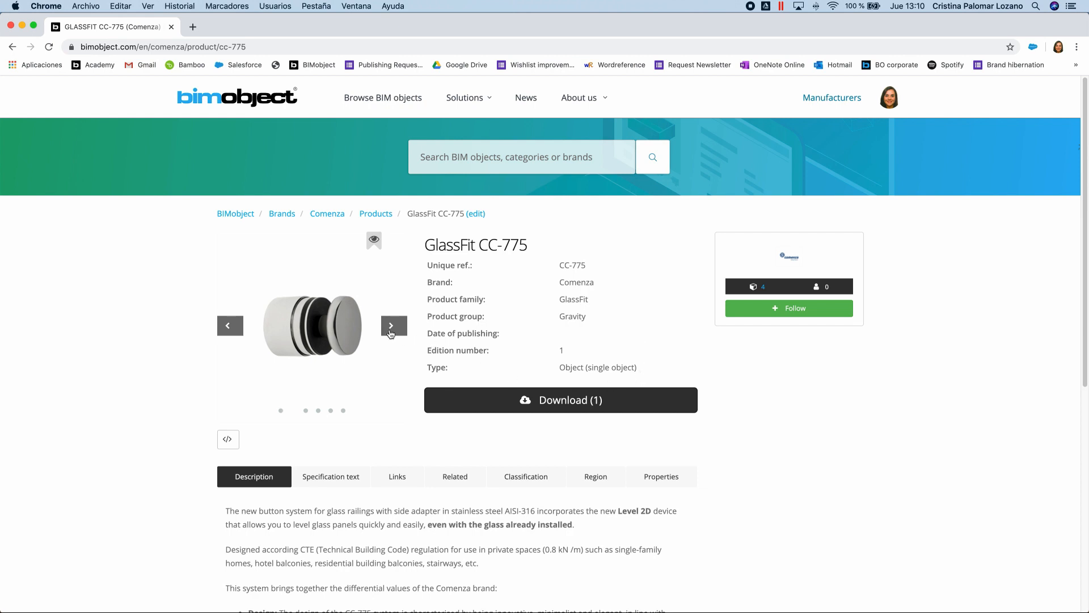
left_click(393, 326)
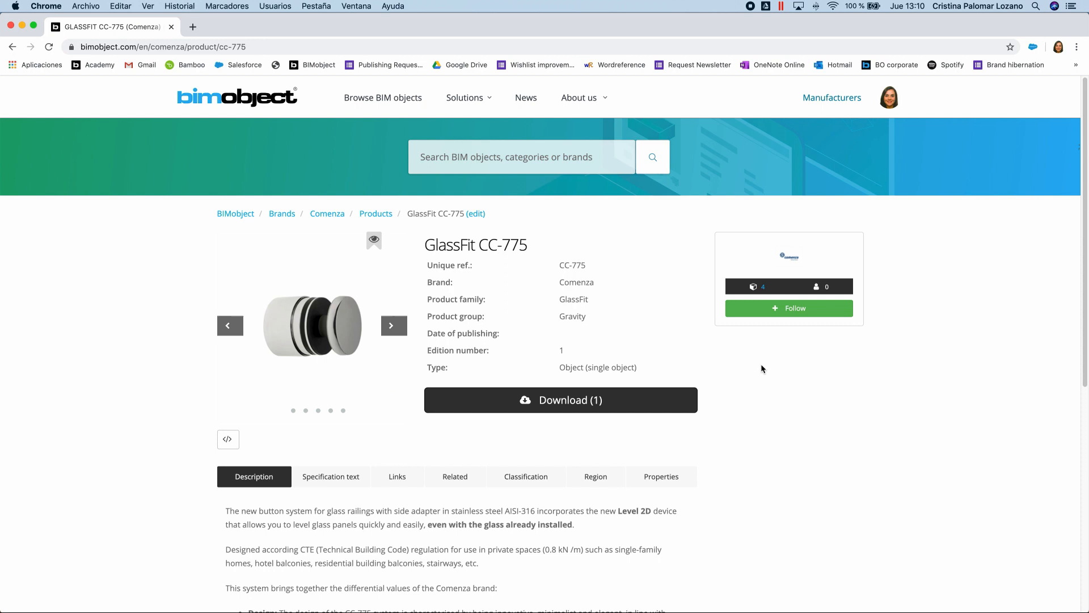
scroll("down", 3)
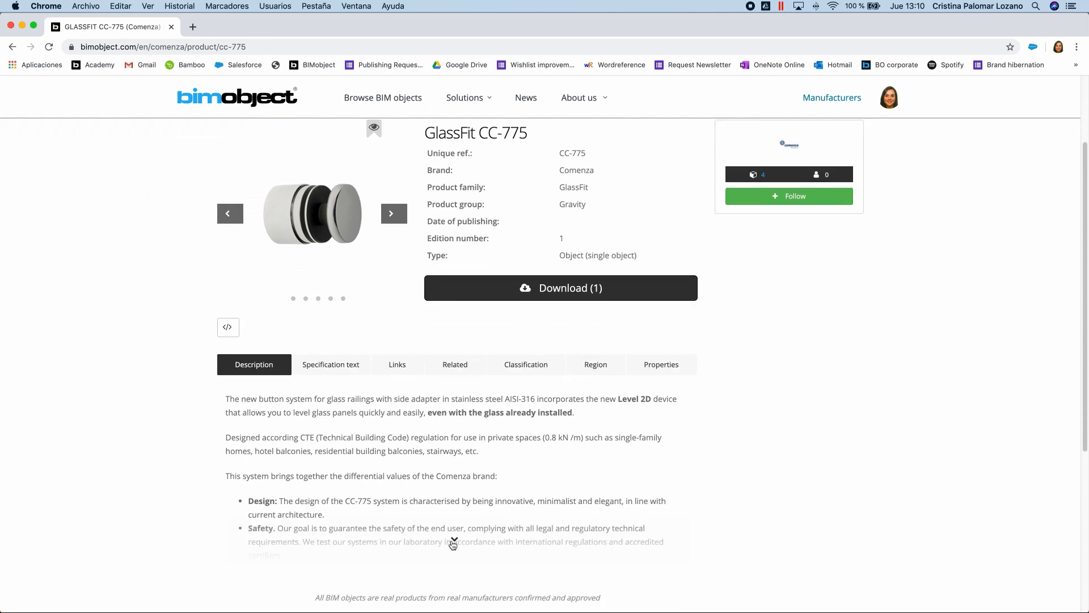
scroll("down", 3)
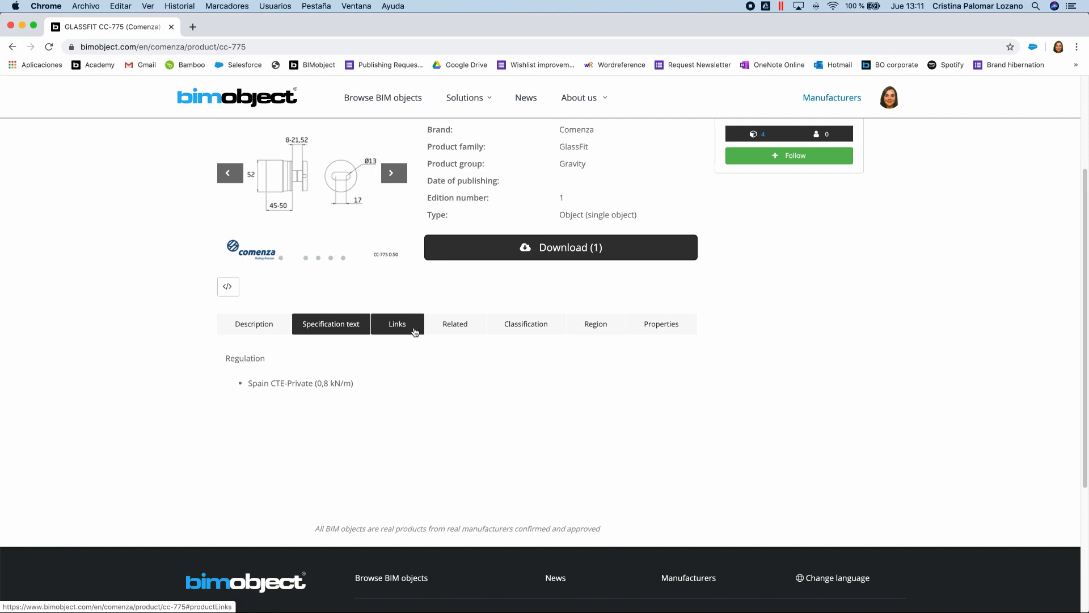
Review the details, regions and properties tabs, then download the Revit railing file.
left_click(526, 324)
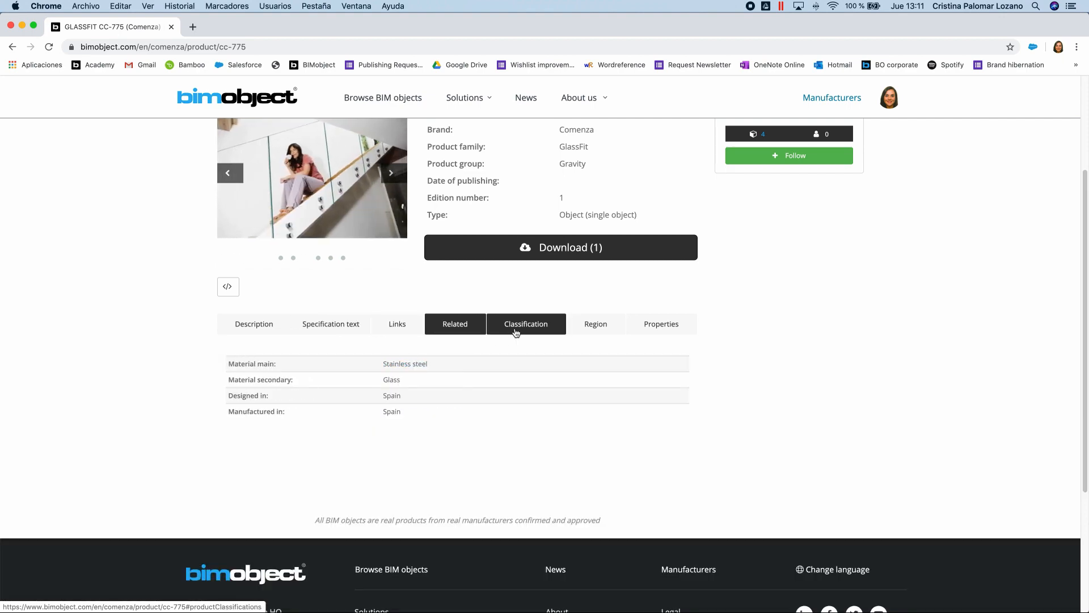
left_click(595, 324)
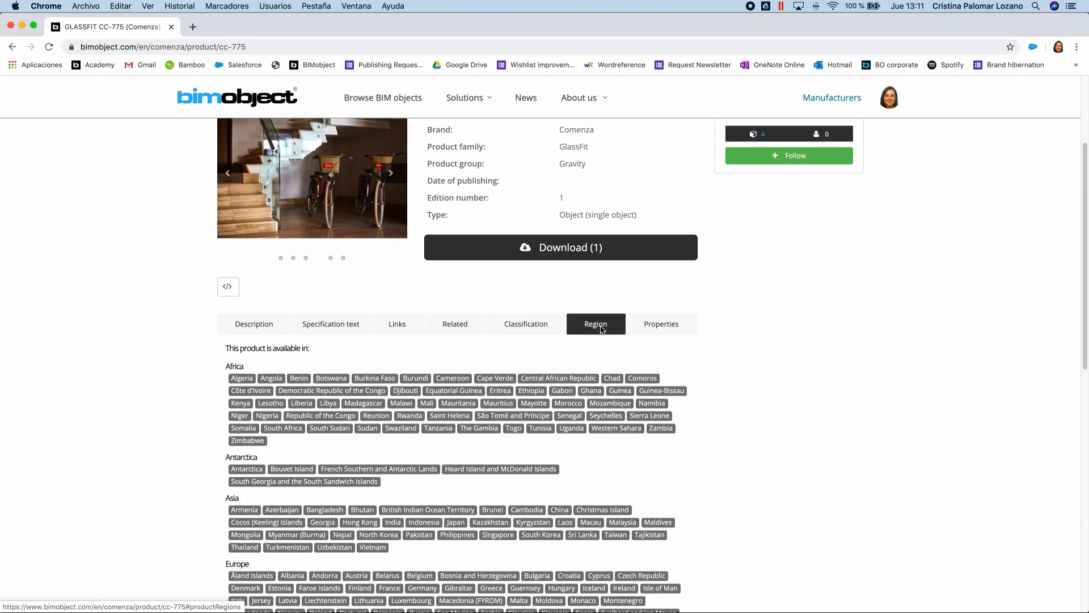
left_click(661, 324)
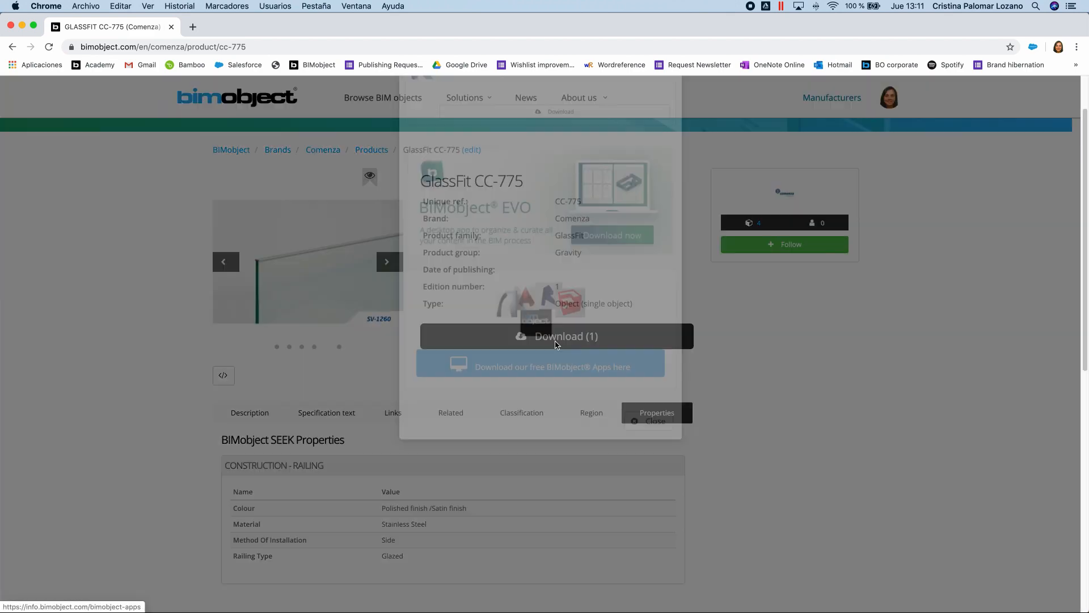
left_click(556, 335)
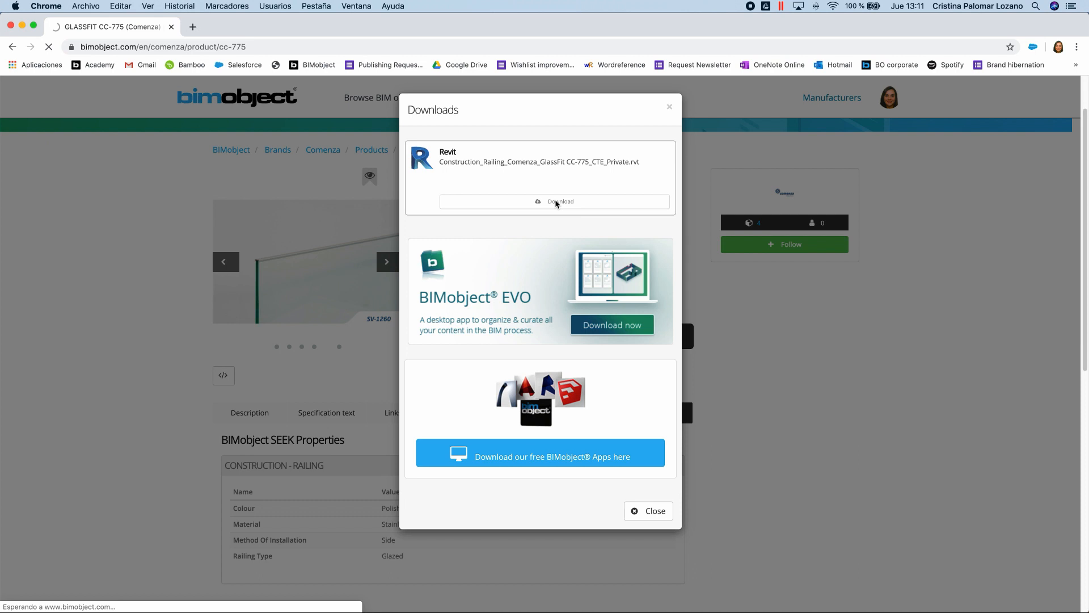
left_click(555, 202)
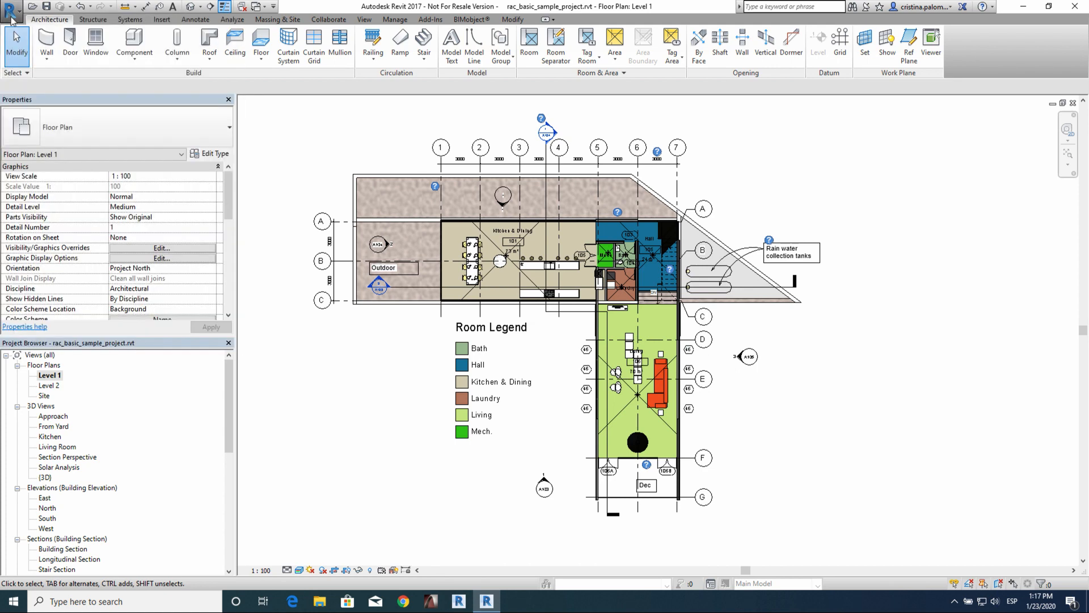
Open Construction_Railing_Comenza_GlassFit CC-775_CTE_Private.rvt from the application menu.
left_click(12, 6)
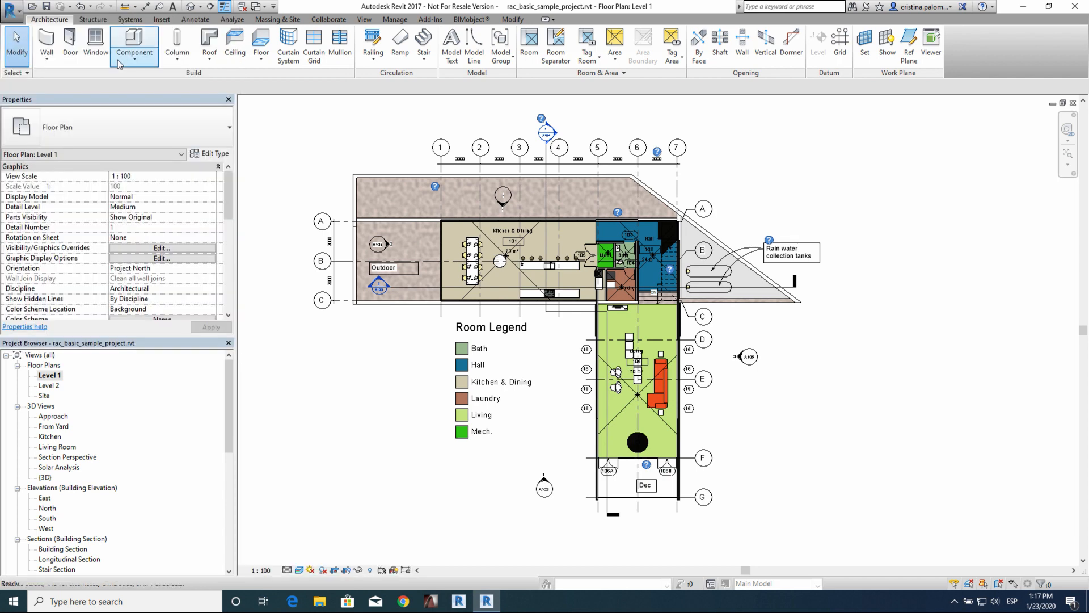
left_click(134, 41)
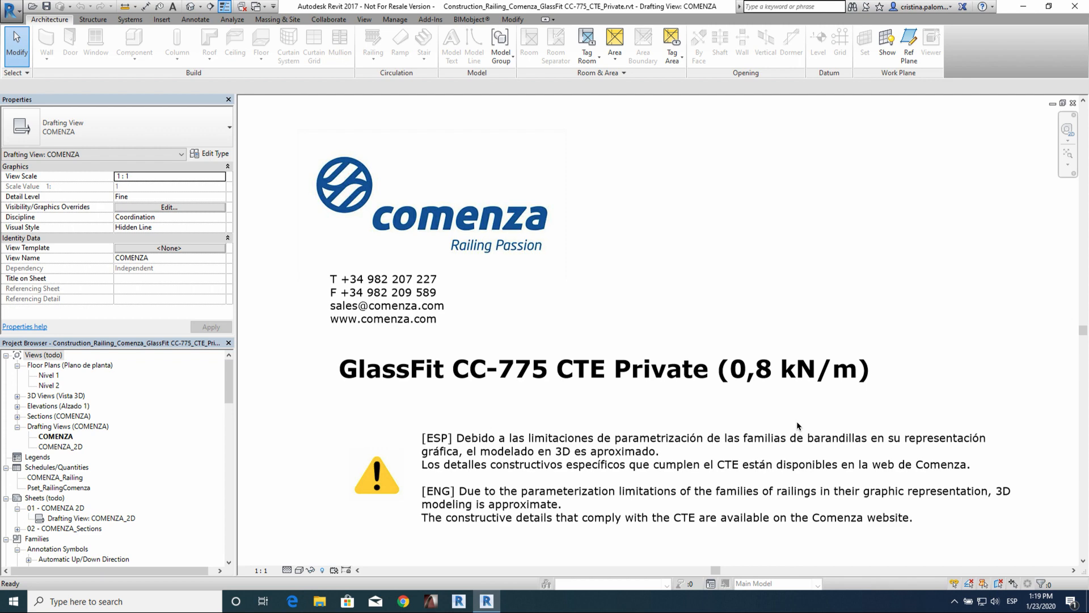
mouse_move(103, 495)
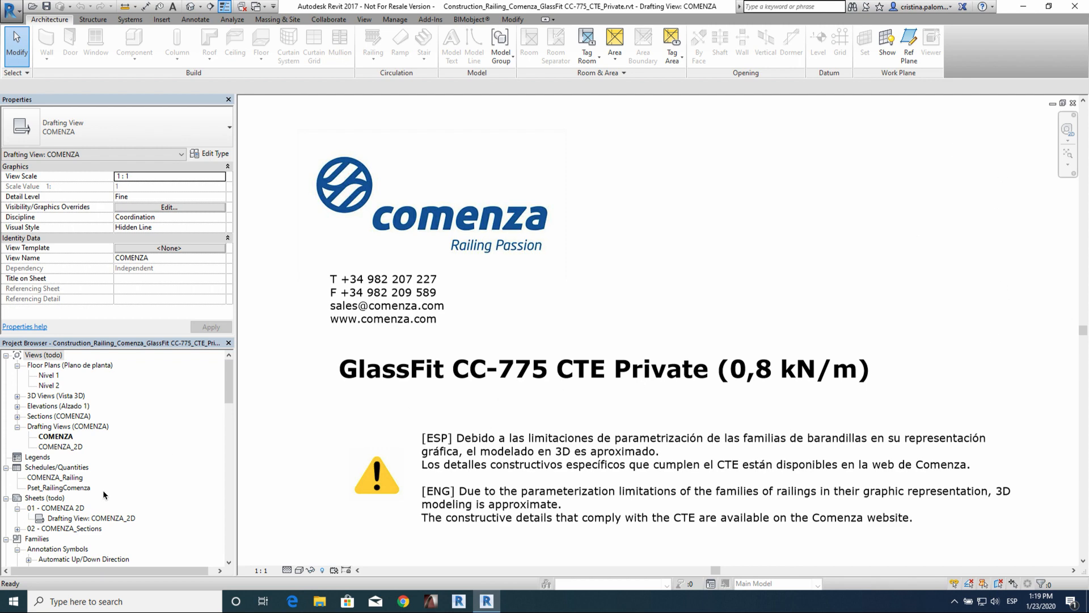
Review sheet 01 - COMENZA 2D, then open the COMENZA 3D view of sample railings.
double_click(58, 507)
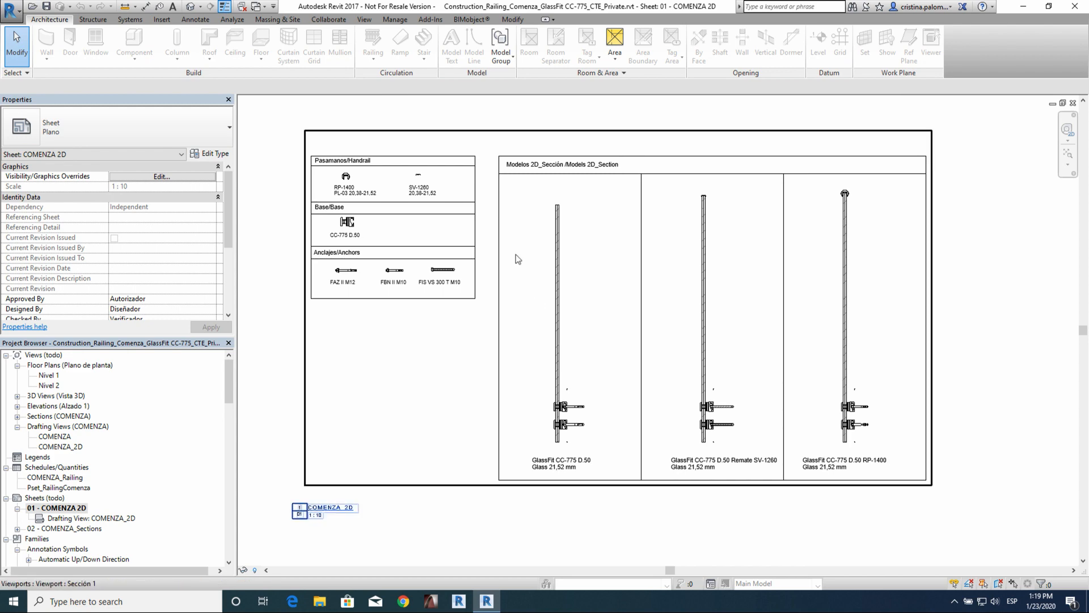
mouse_move(943, 259)
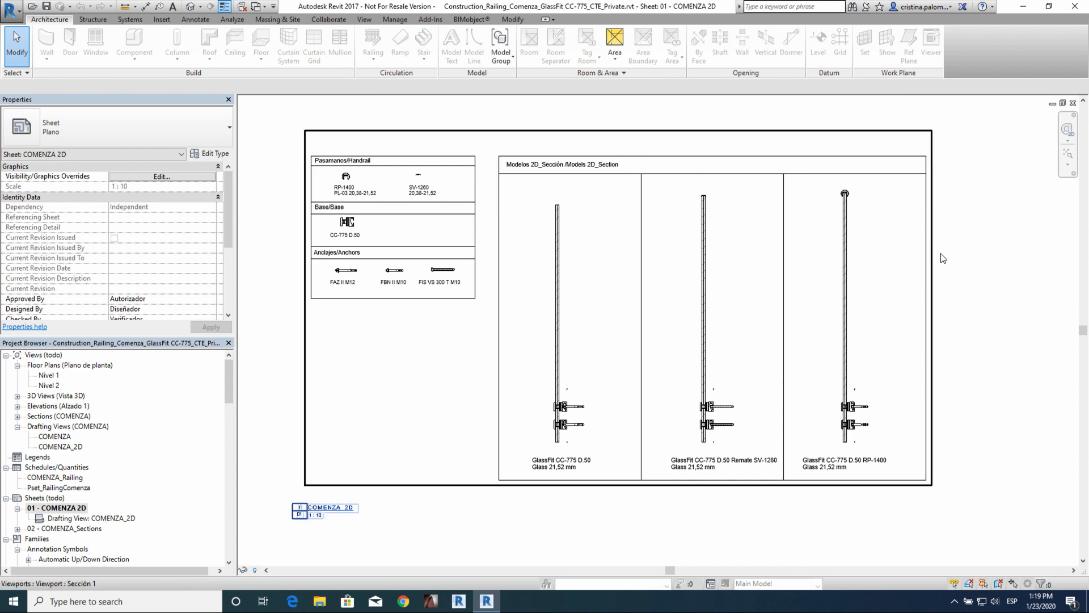
scroll("down", 3)
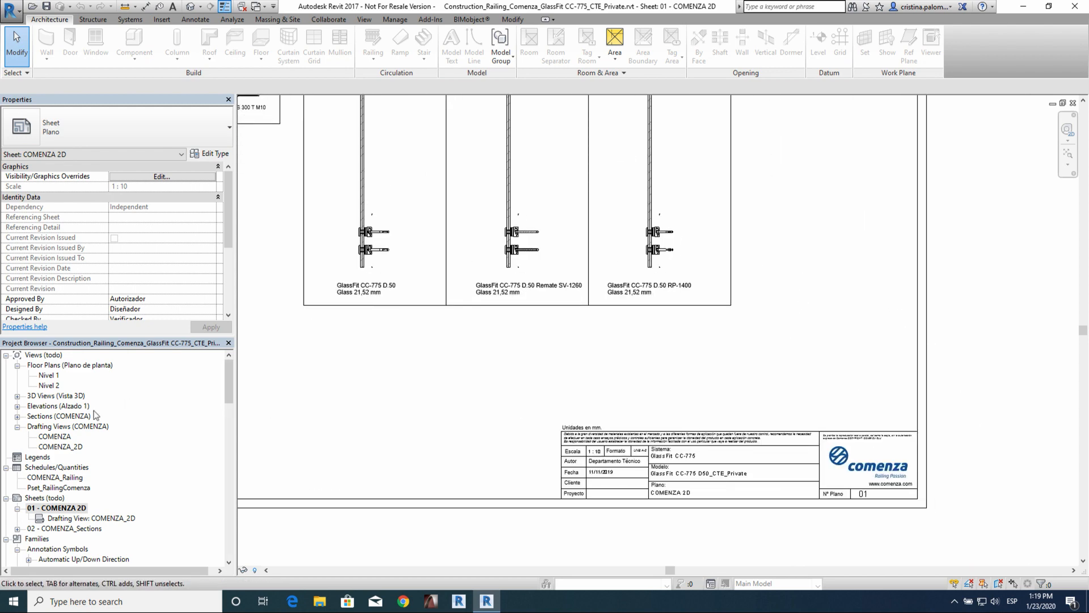
double_click(59, 405)
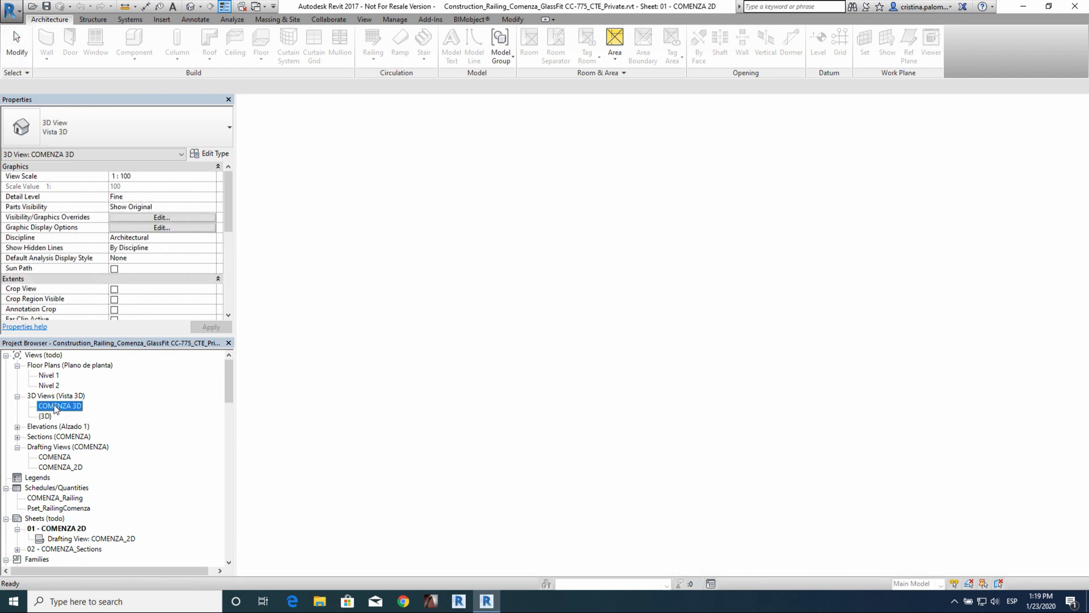
double_click(59, 405)
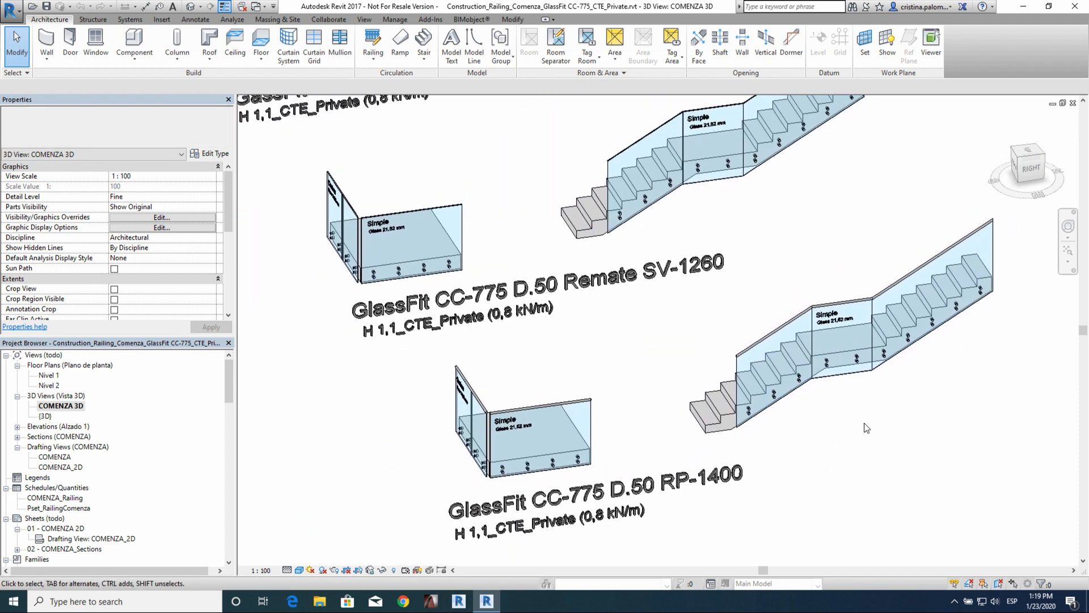
left_click(364, 19)
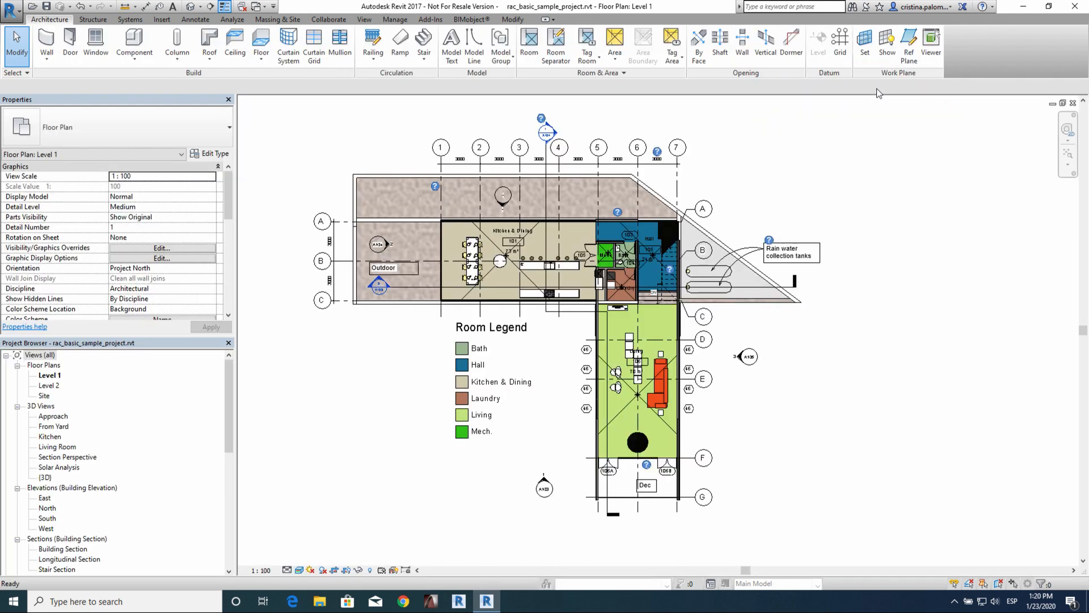
Transfer Railing Types from the Comenza file via Transfer Project Standards, choosing New Only.
left_click(395, 18)
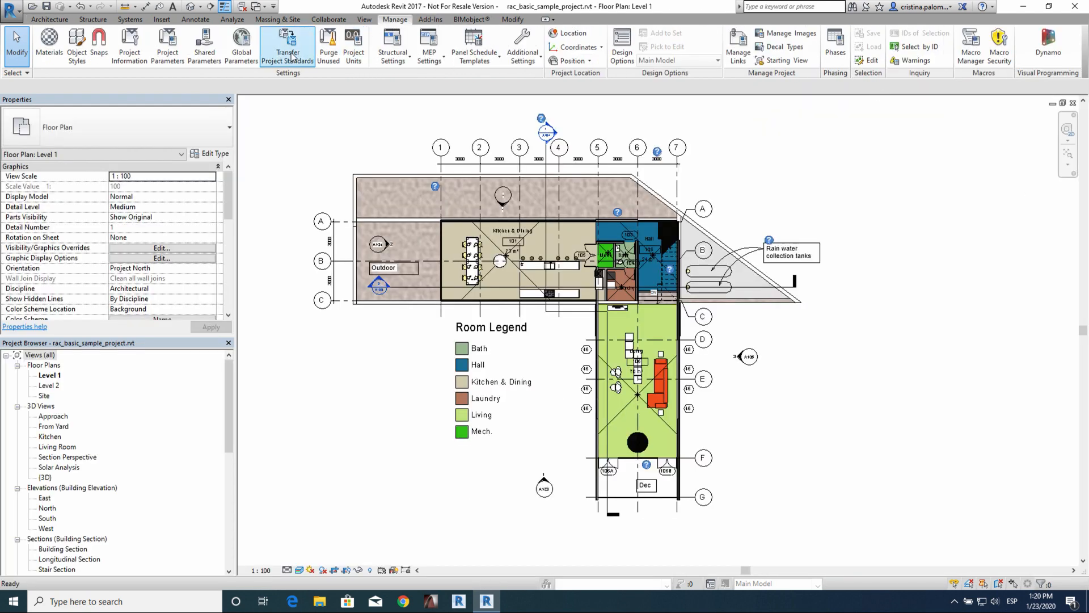
left_click(286, 46)
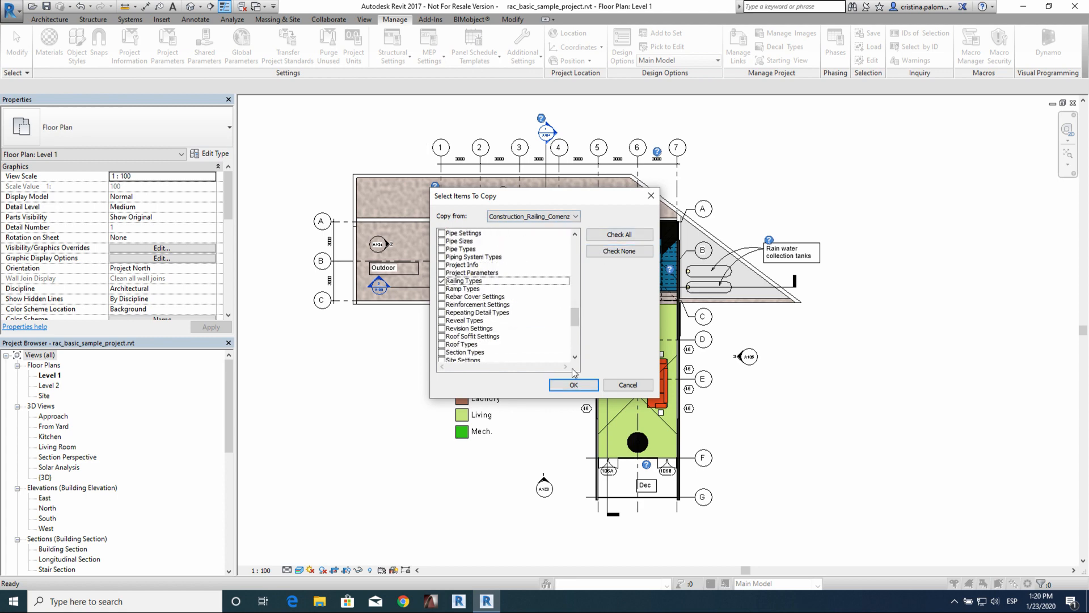
left_click(573, 384)
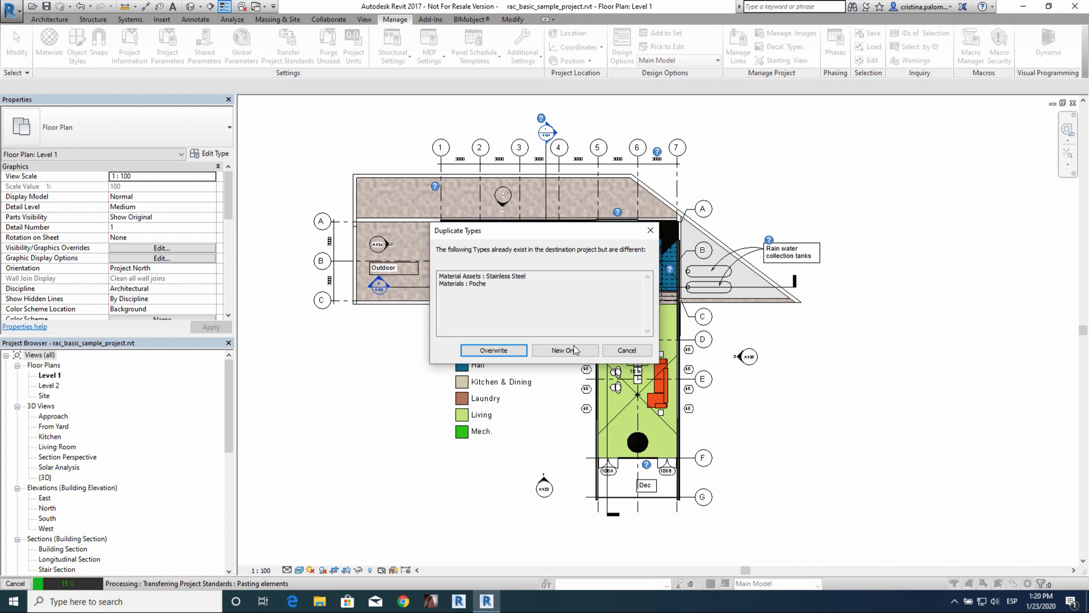
left_click(565, 350)
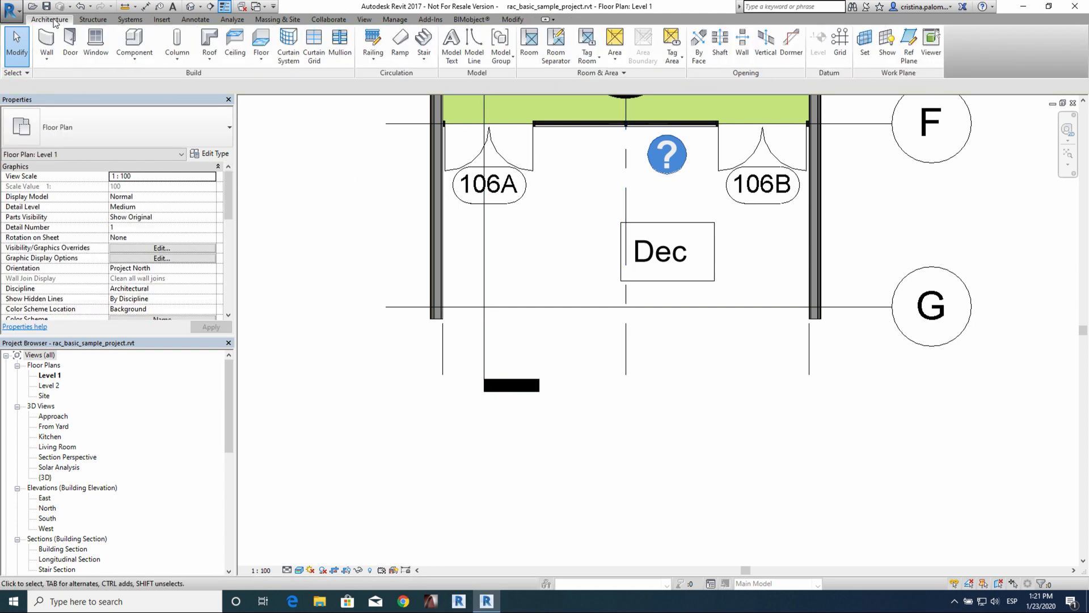
Sketch a COMENZA GlassFit Hor_Custom railing path along the deck edge at grid G.
left_click(371, 41)
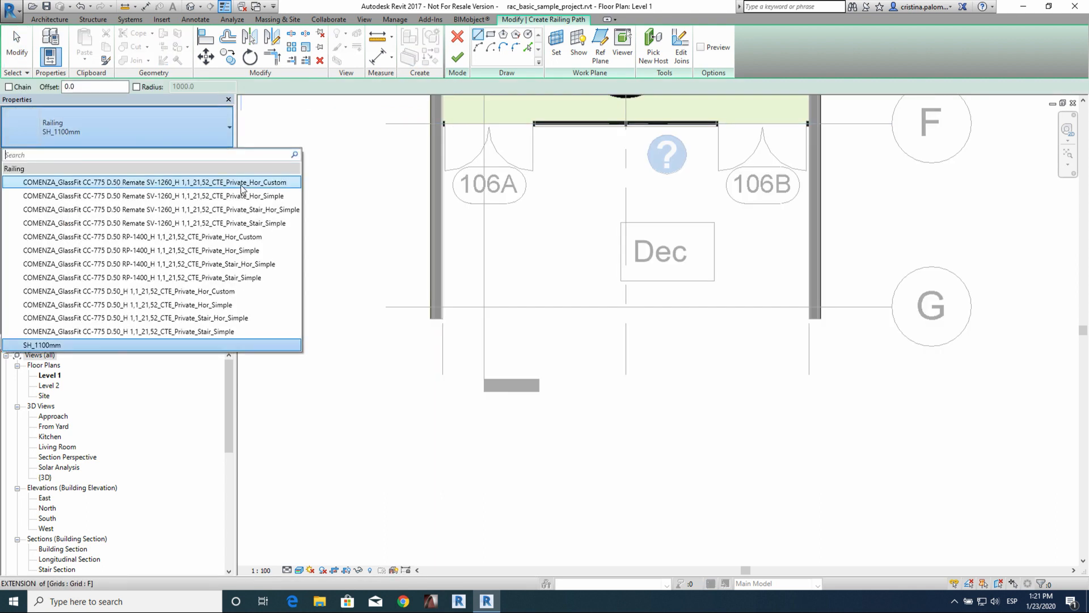
left_click(154, 182)
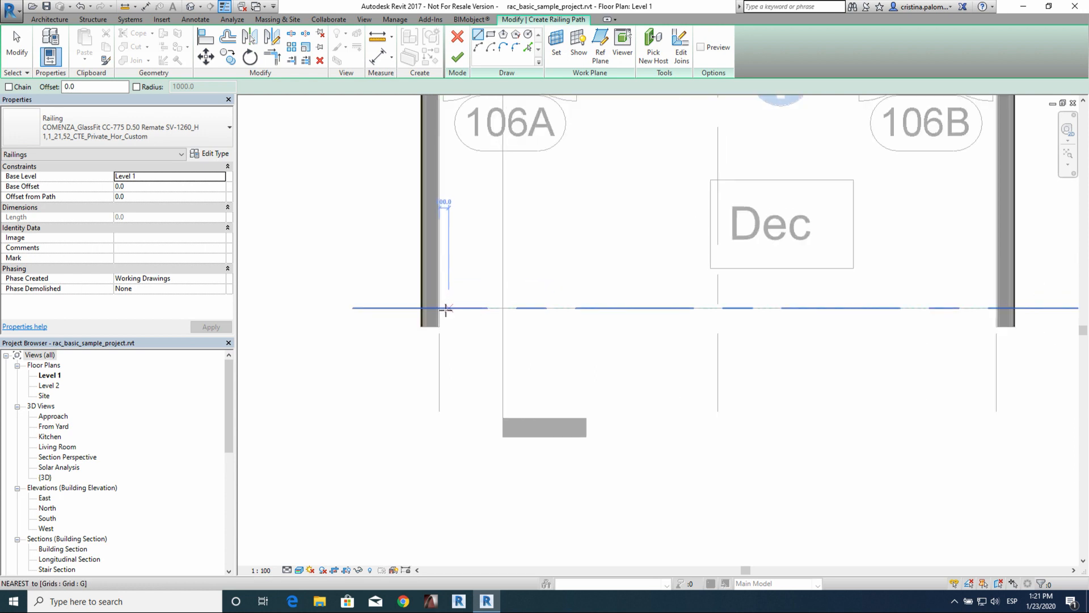
left_click_drag(446, 307, 995, 307)
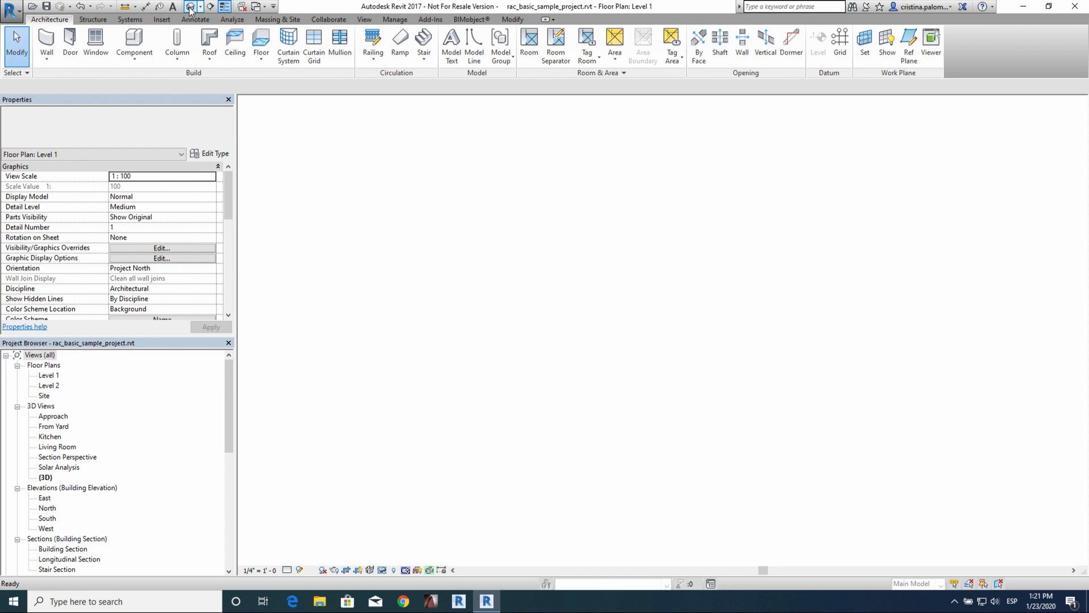
Inspect the deck railing in the default 3D view and South elevation, then return to Level 1.
left_click(187, 6)
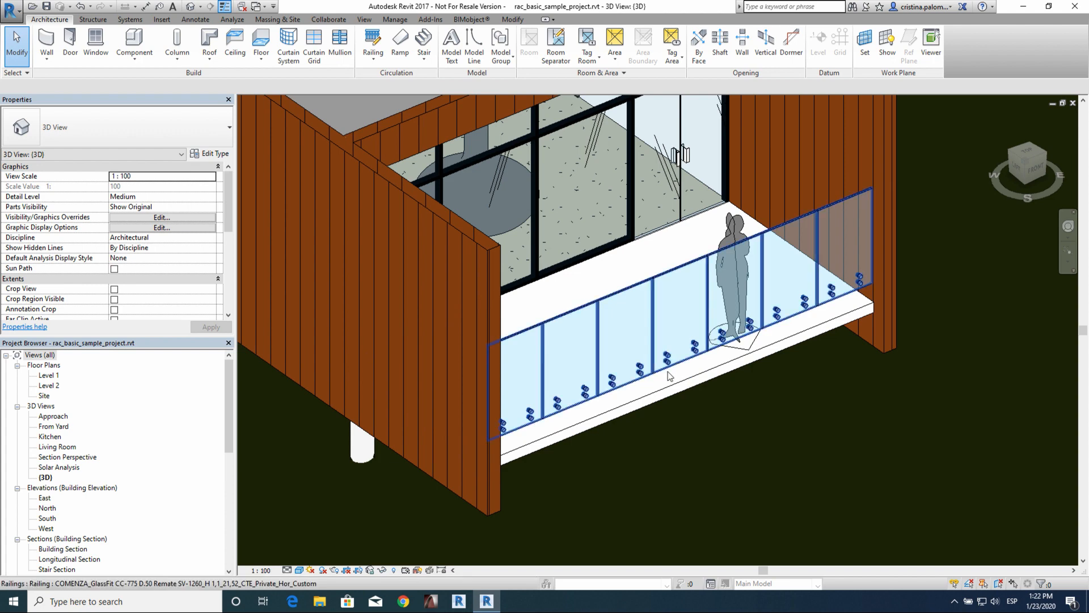
left_click(46, 518)
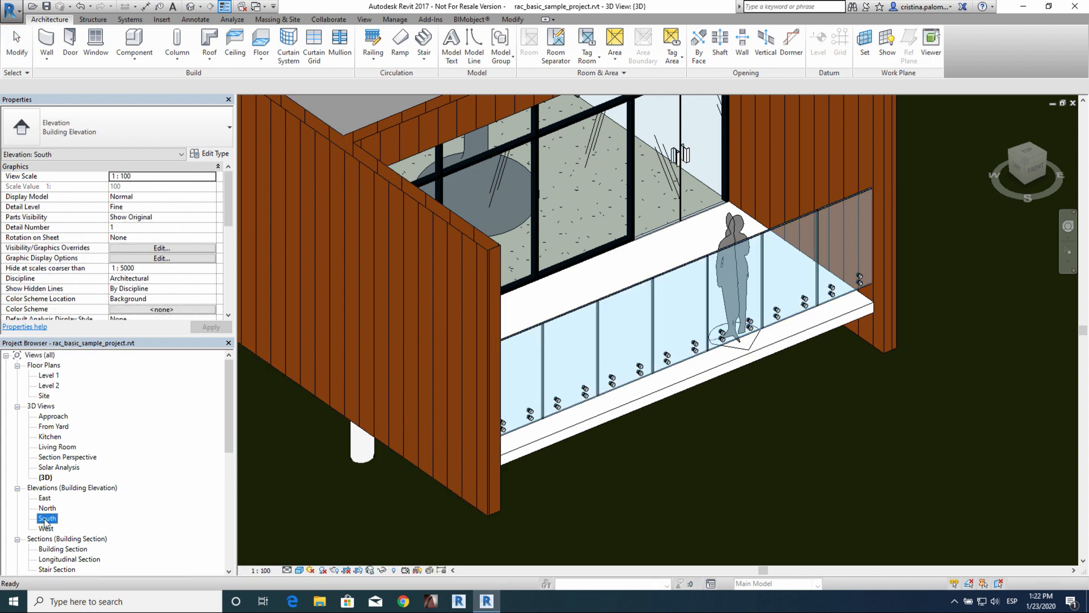
double_click(47, 518)
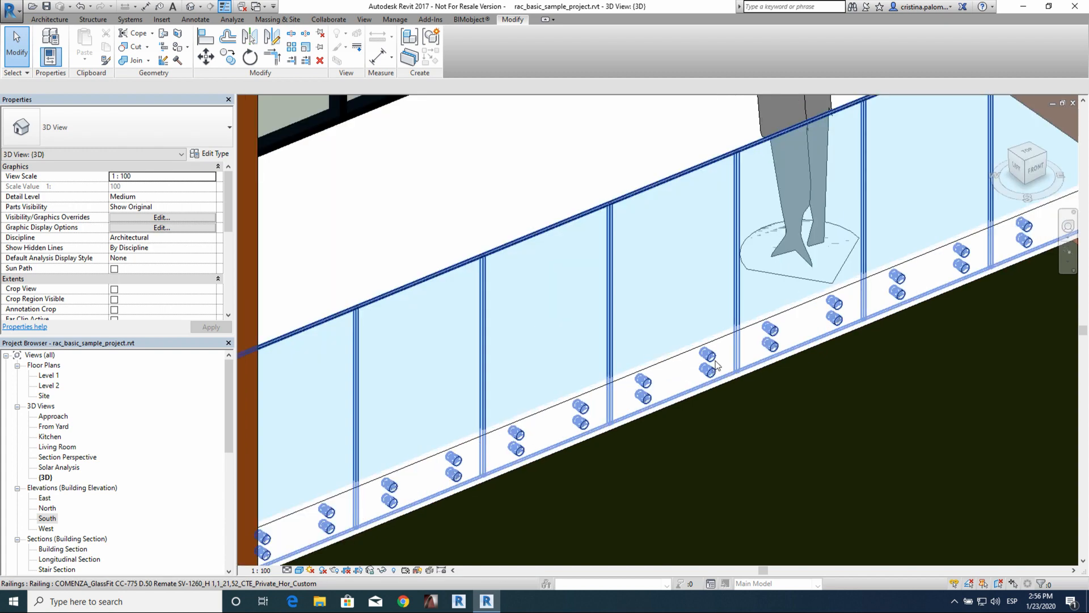
left_click(708, 354)
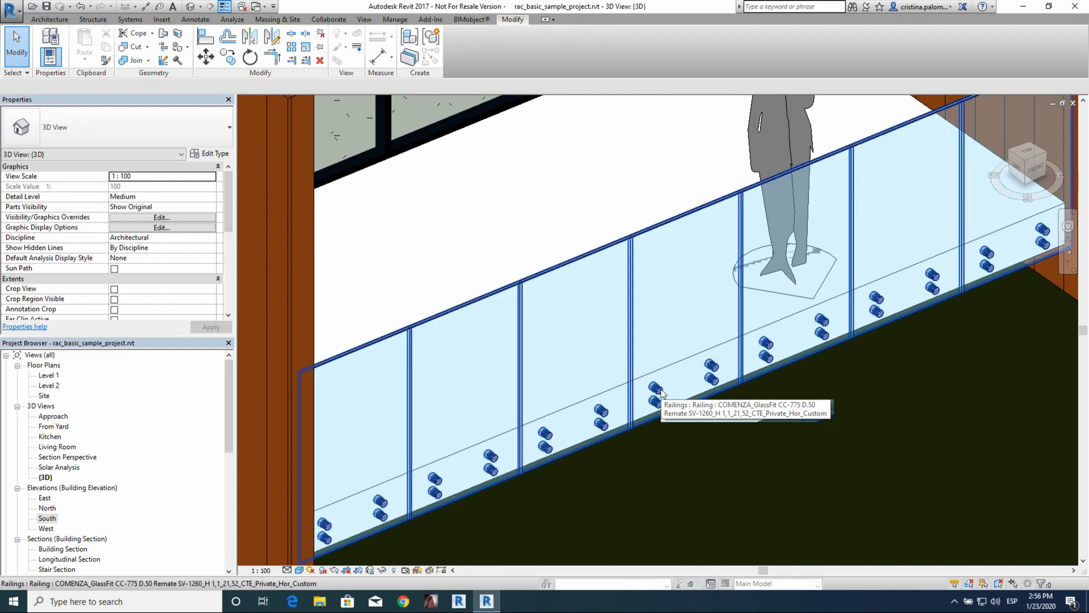
double_click(49, 375)
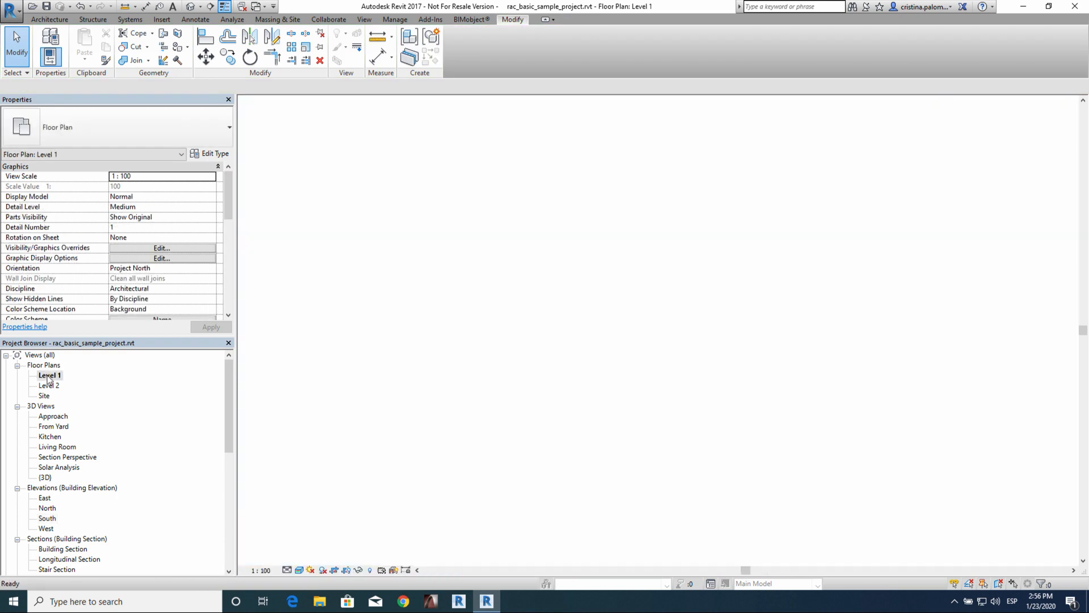
Select the deck railing on the Level 1 plan and open its Edit Type properties.
double_click(49, 375)
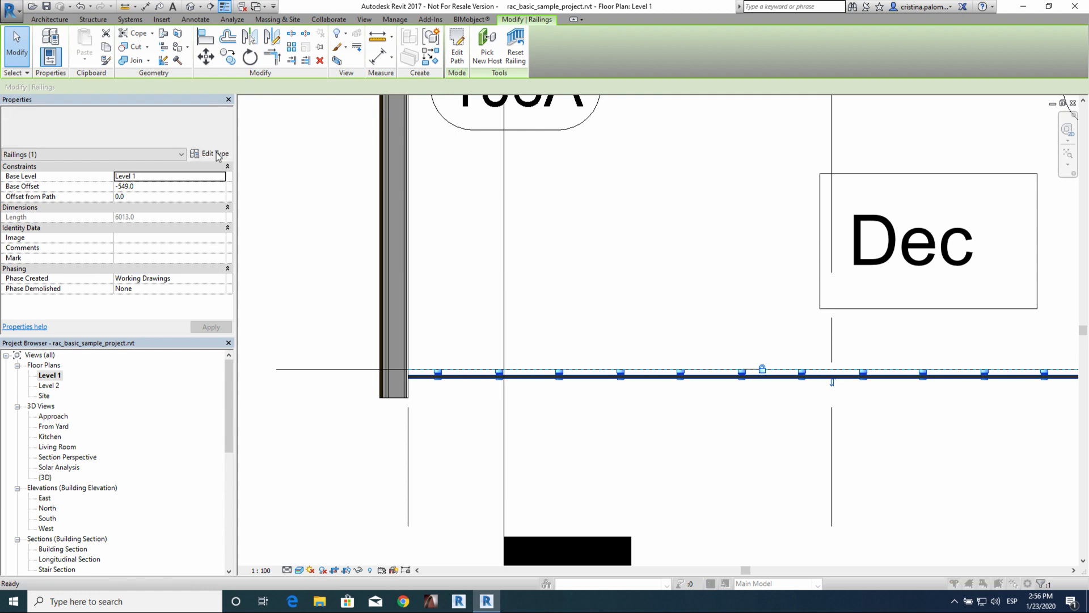
left_click(209, 154)
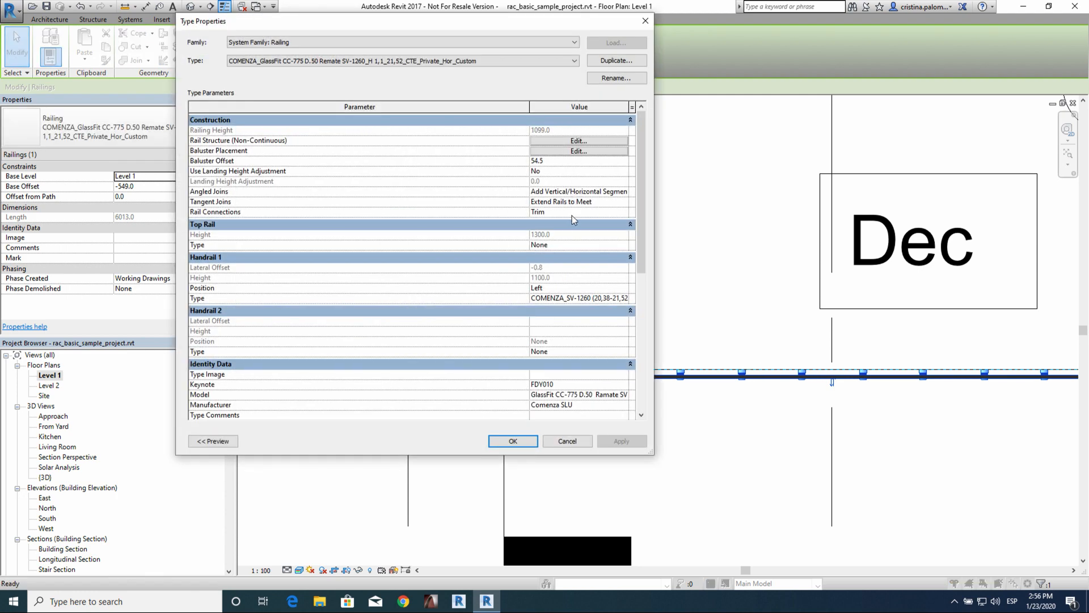
Set Handrail 1 Type to COMENZA_SV-1260 (20,38-21,52)_H1100, confirm OK, and deselect the railing.
left_click(579, 298)
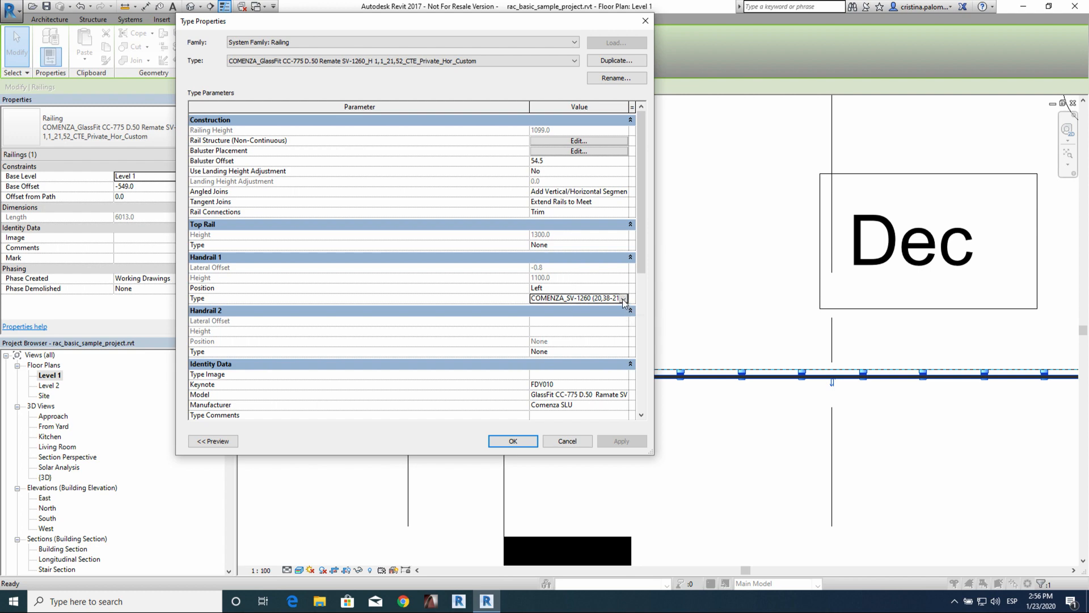
left_click(623, 298)
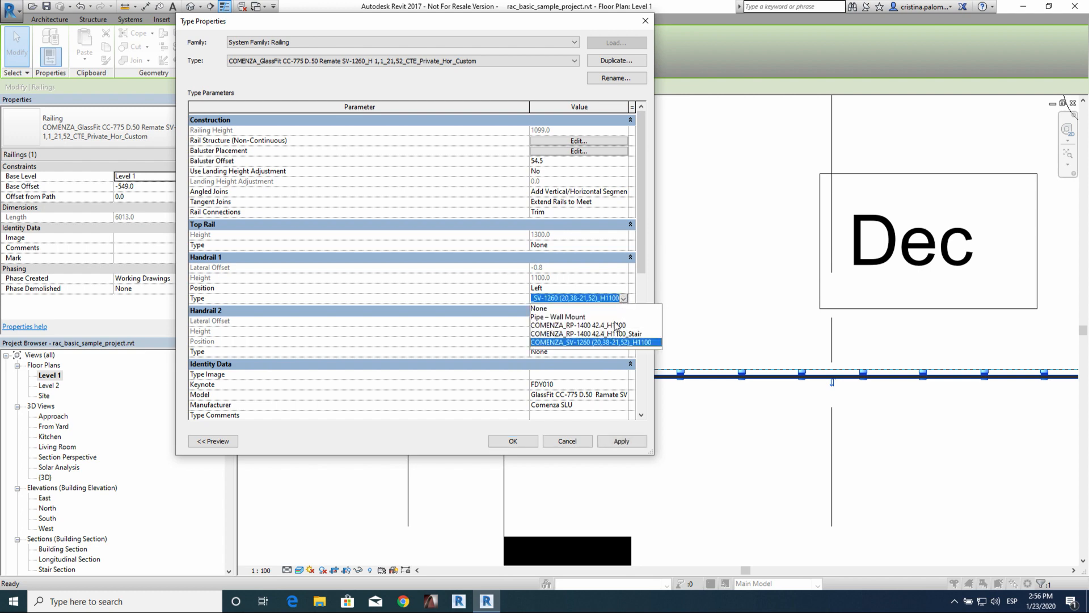
left_click(594, 342)
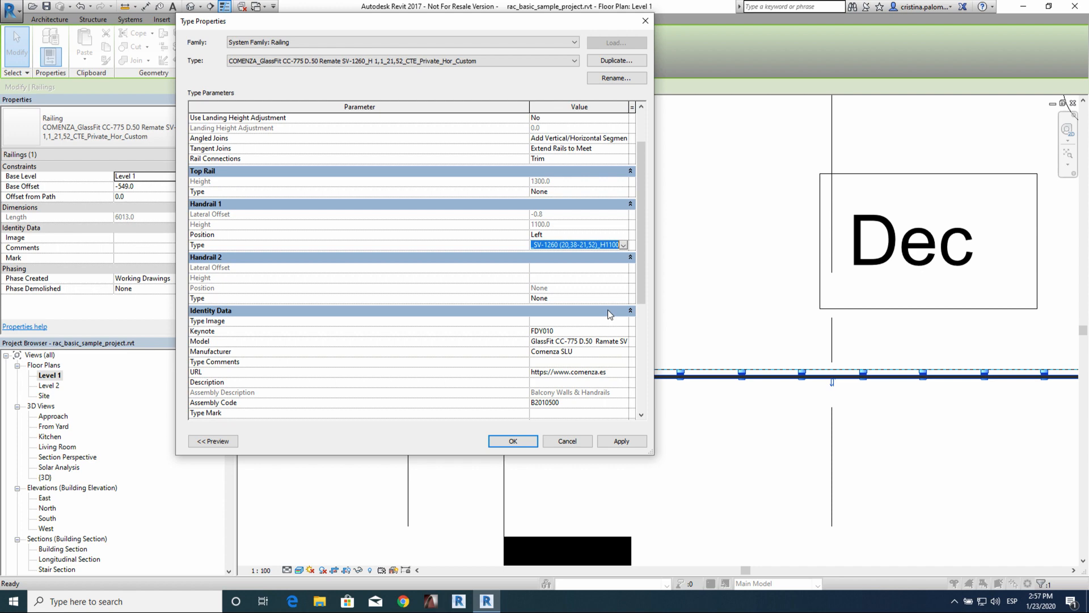
scroll("down", 3)
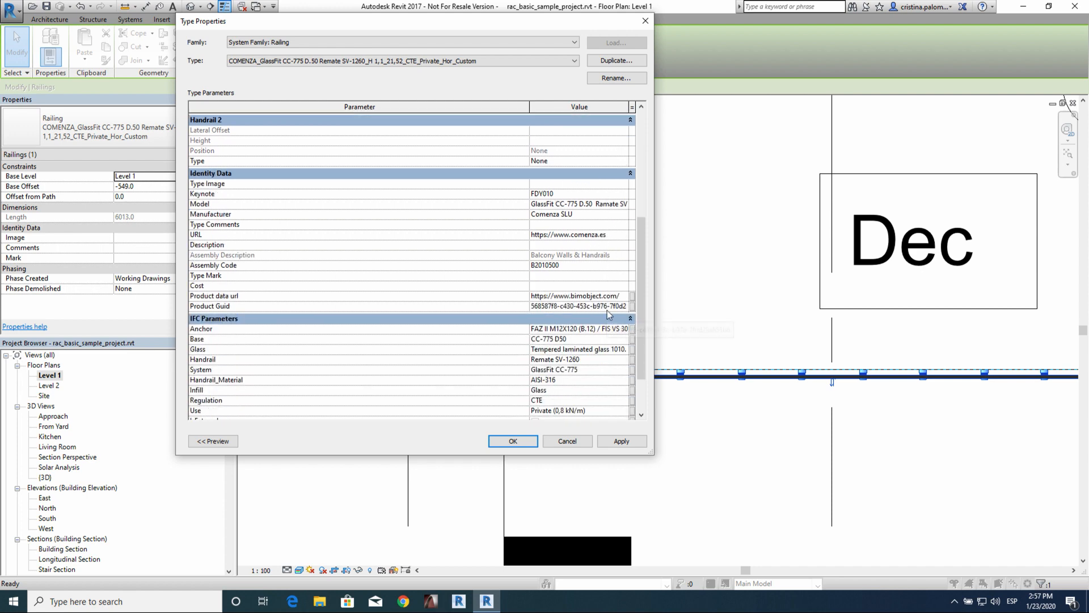
left_click(513, 440)
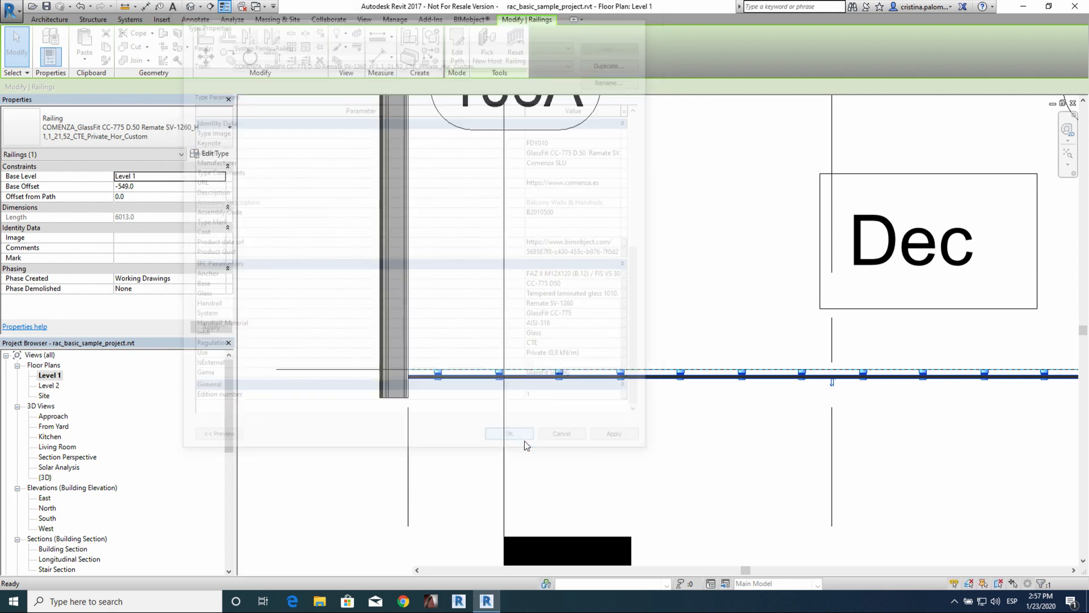
left_click(509, 433)
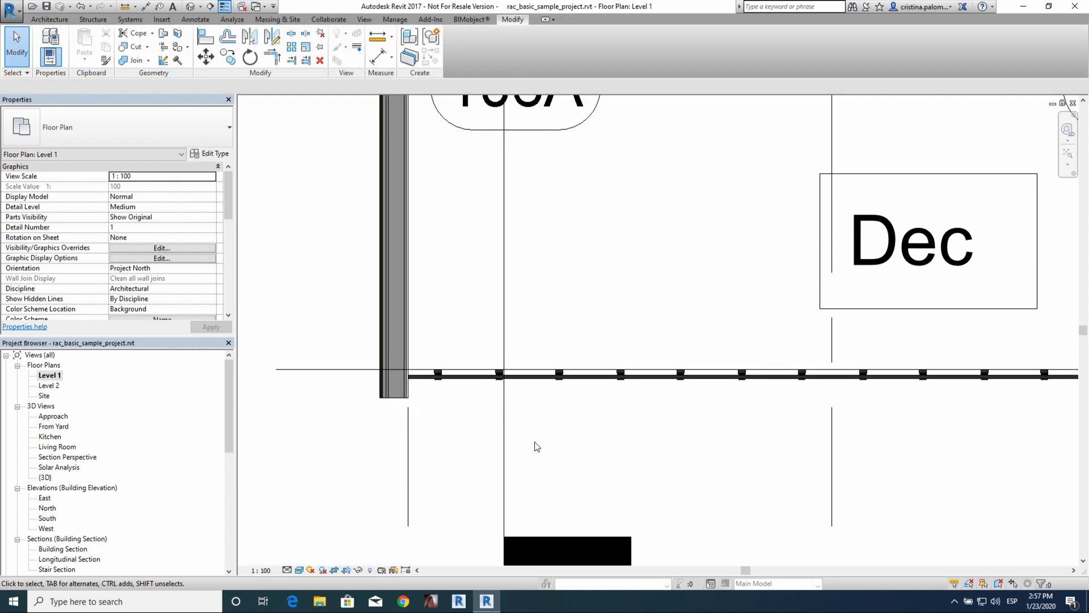